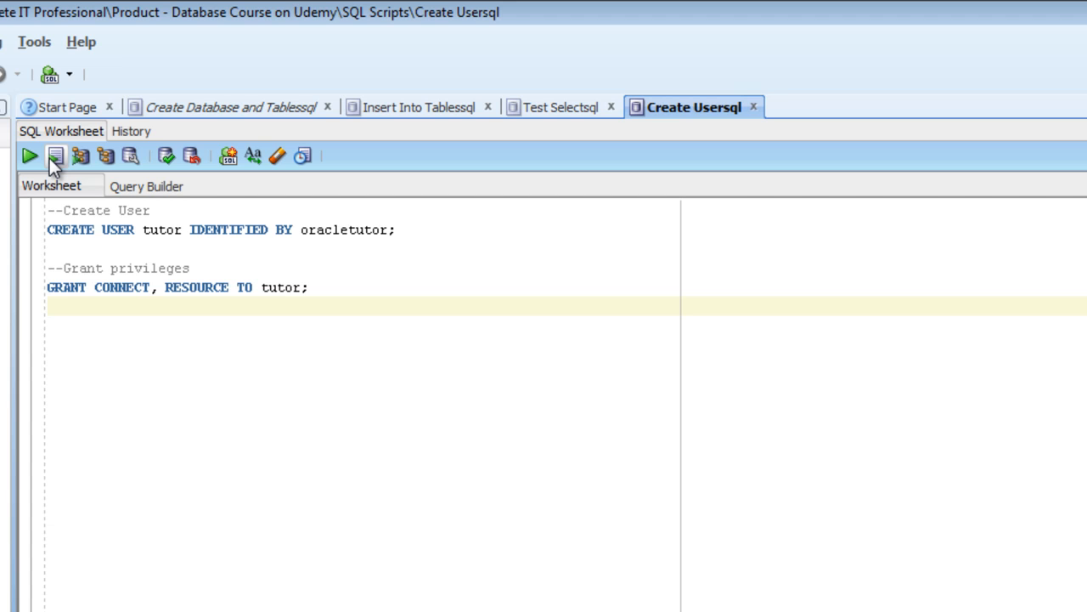
Execute the CREATE USER tutor and GRANT CONNECT, RESOURCE script, then show the Connections panel
click(28, 156)
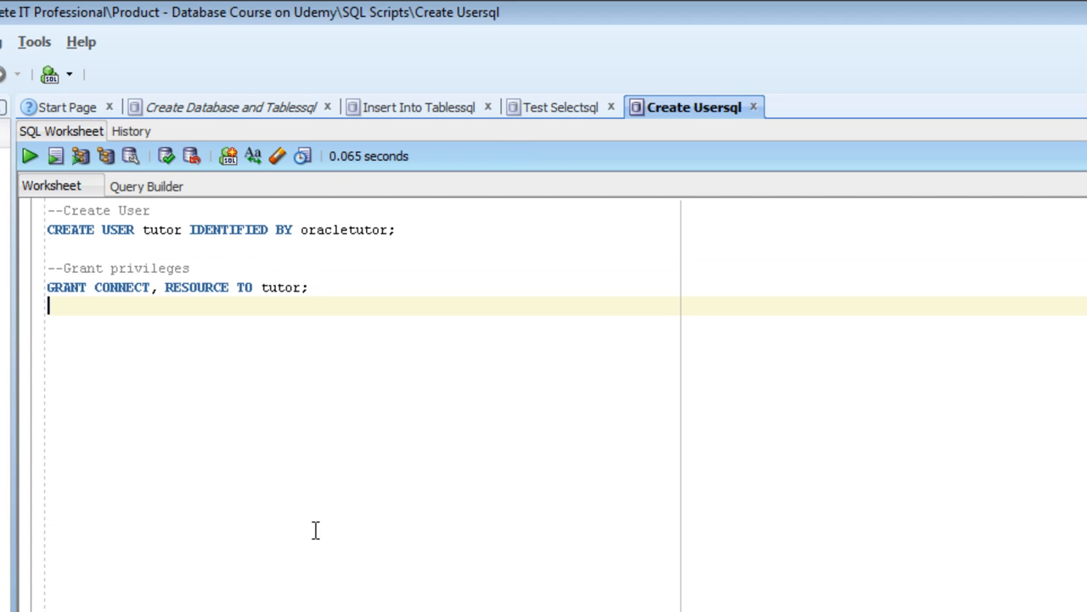
click(55, 156)
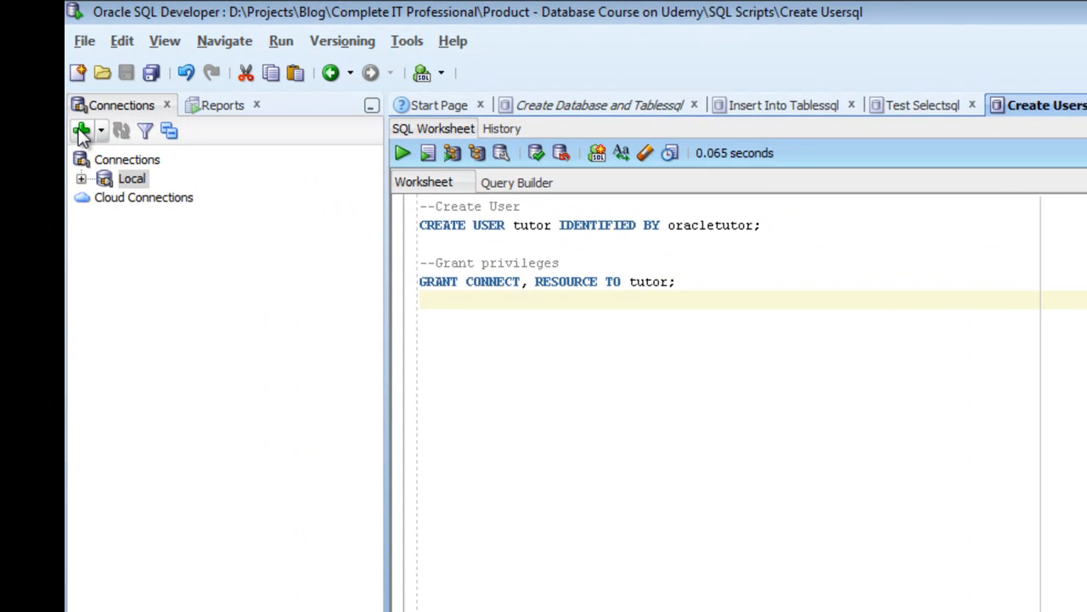
Define a new connection named Local Tutor for user tutor with the password saved
click(81, 129)
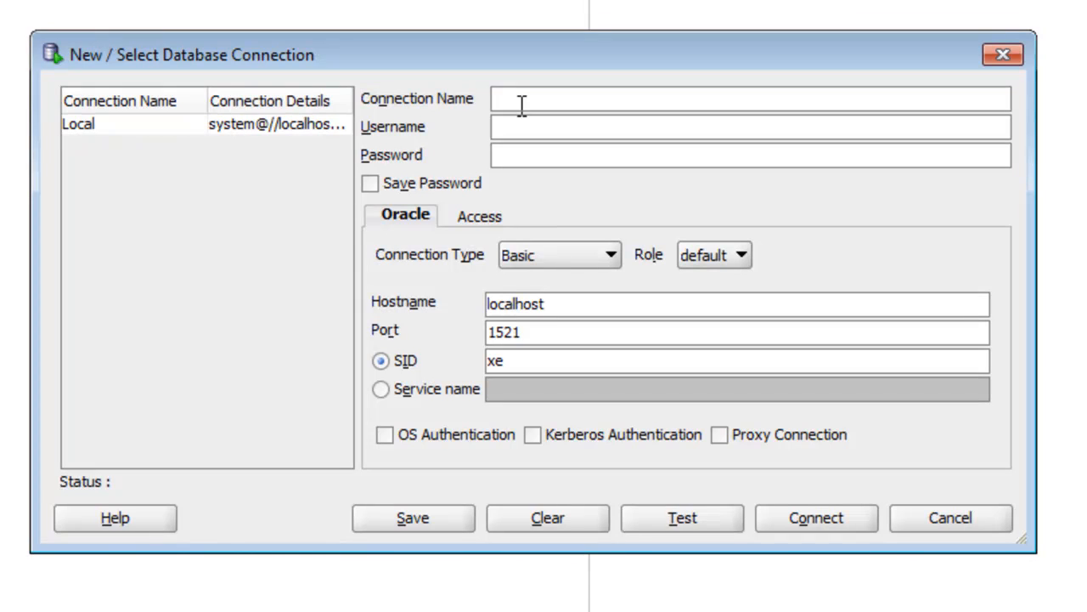
text(Local Tutor)
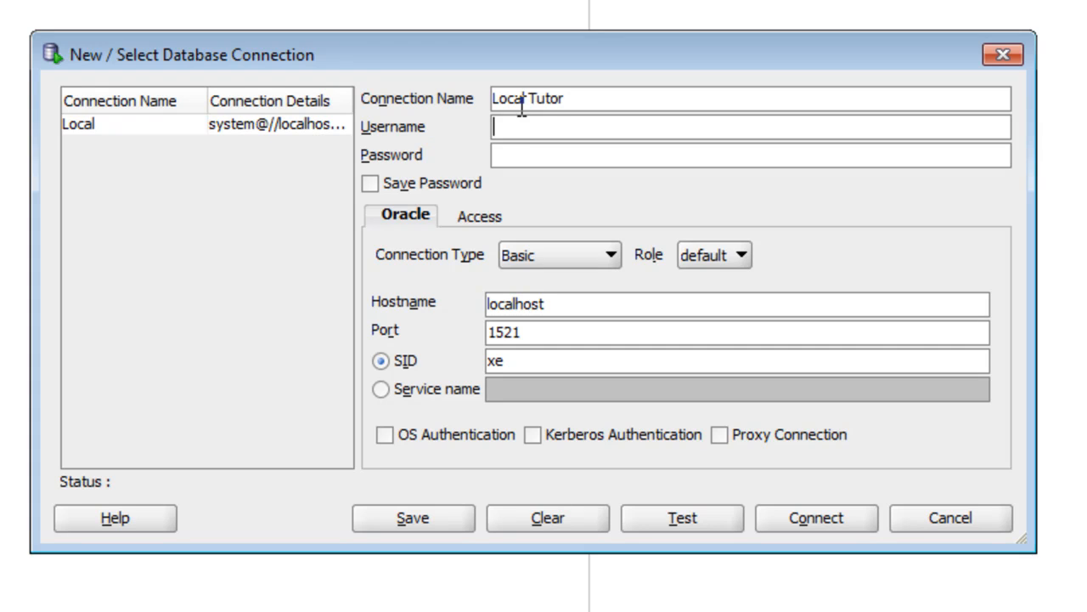
text(tutor)
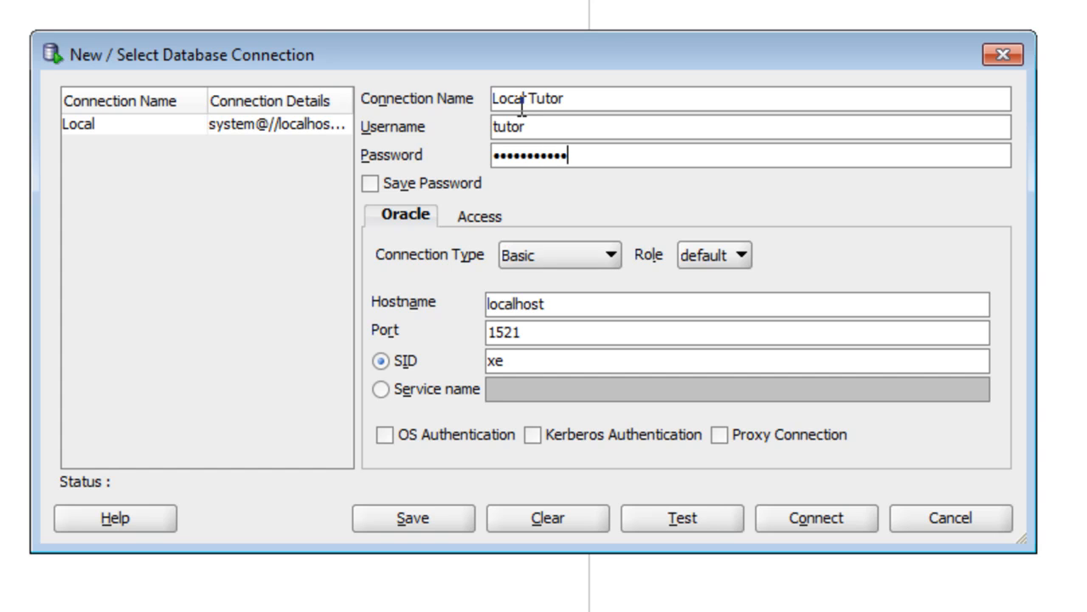
click(371, 183)
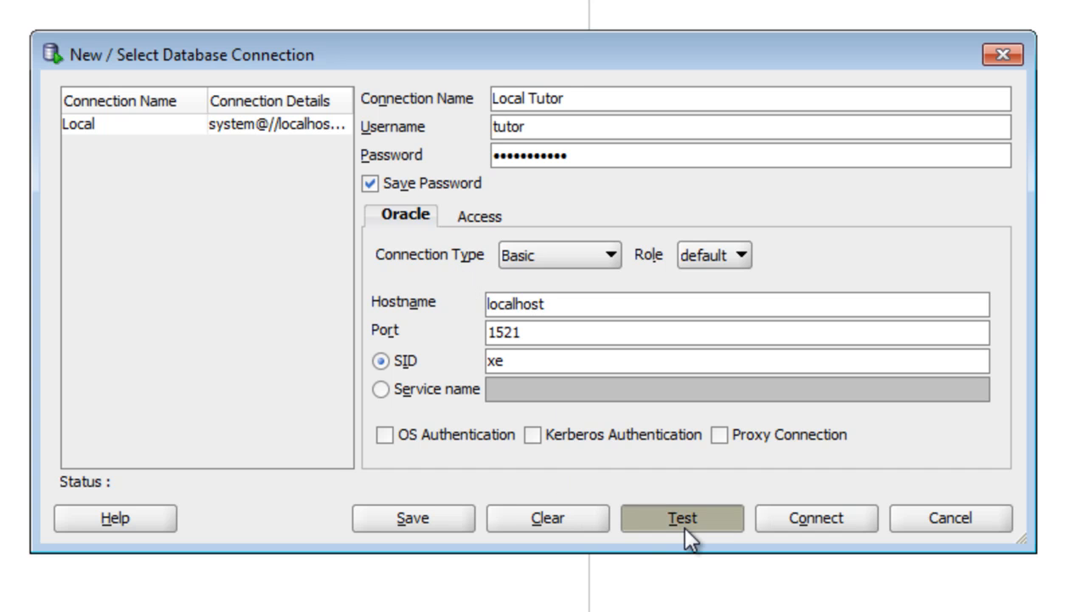
Test the Local Tutor connection successfully, connect, and open its worksheet
click(683, 516)
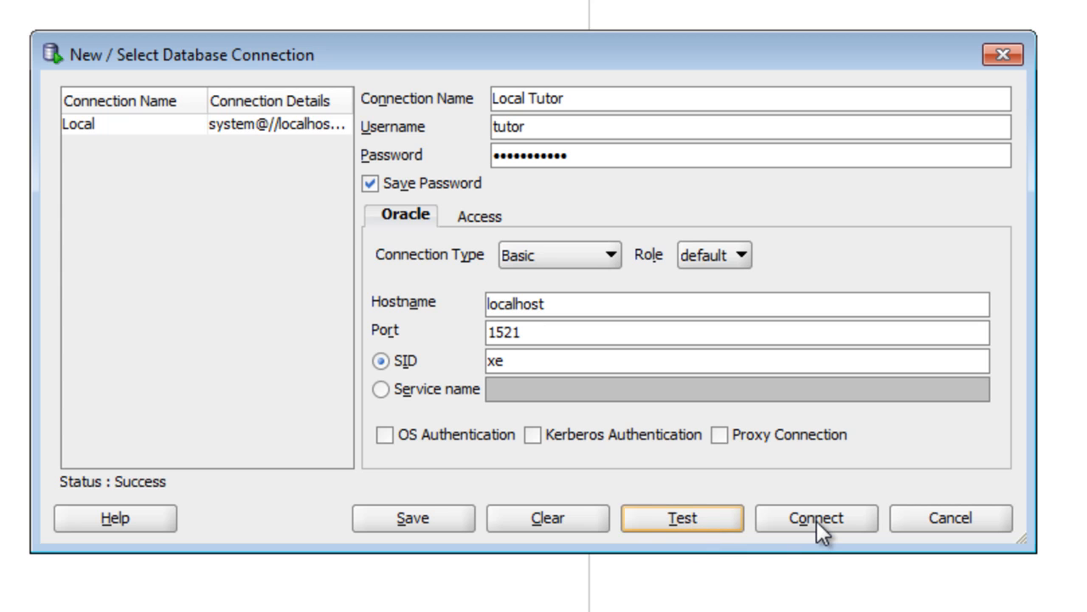
click(816, 516)
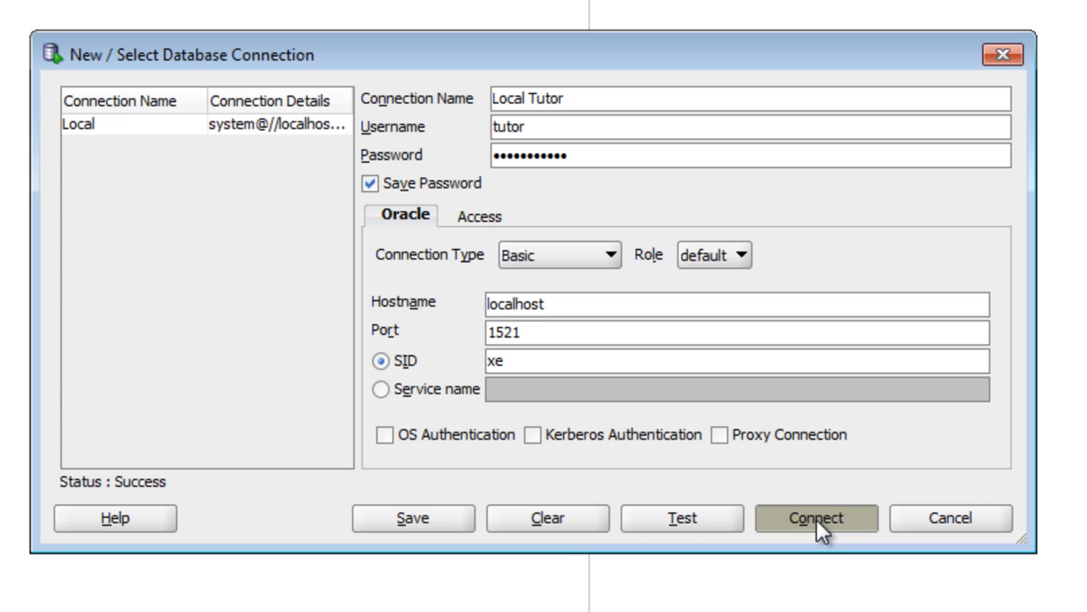
click(816, 517)
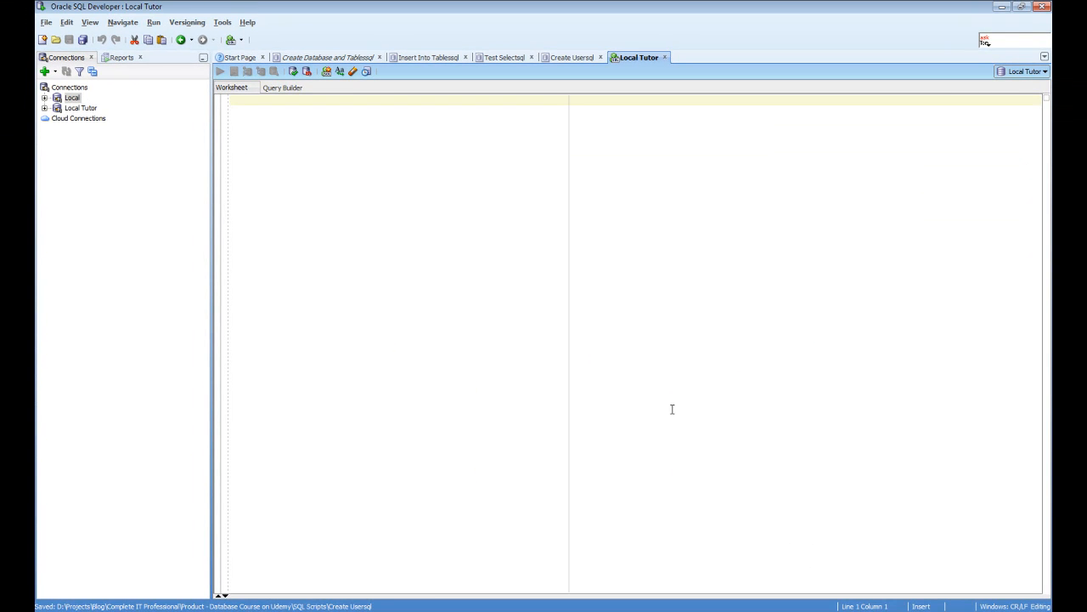